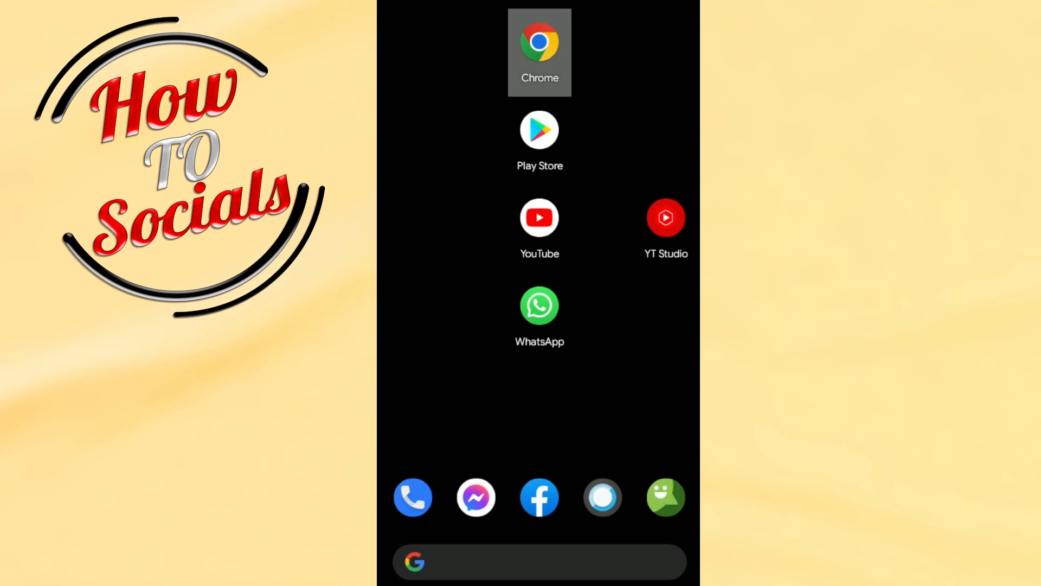
Search for Snapchat support in Chrome and go to support.snapchat.com.
click(539, 52)
text(snapchat support)
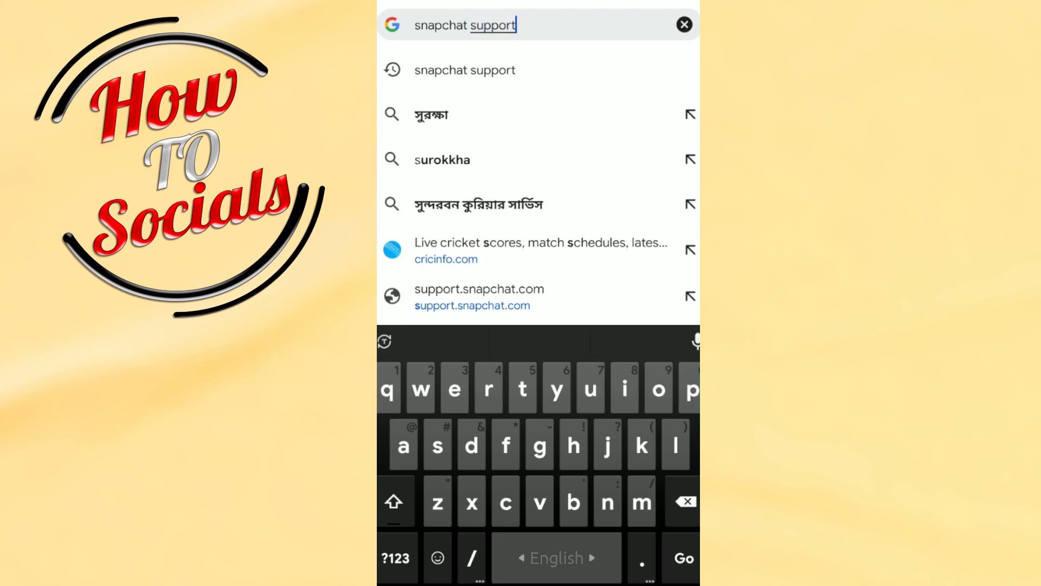
click(471, 297)
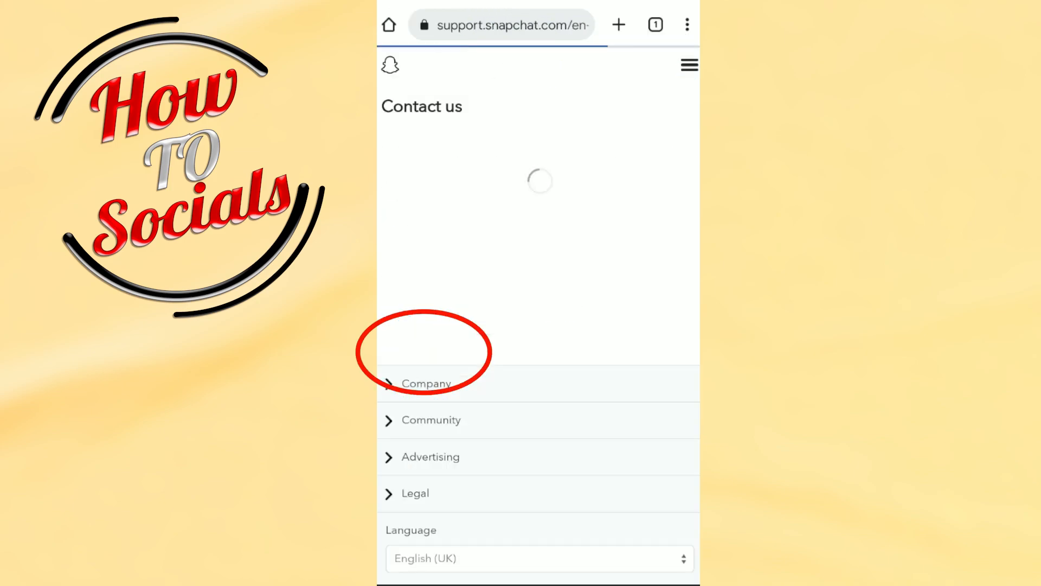
Choose 'I need help with a Snapchat feature' and select the related feature option.
click(405, 240)
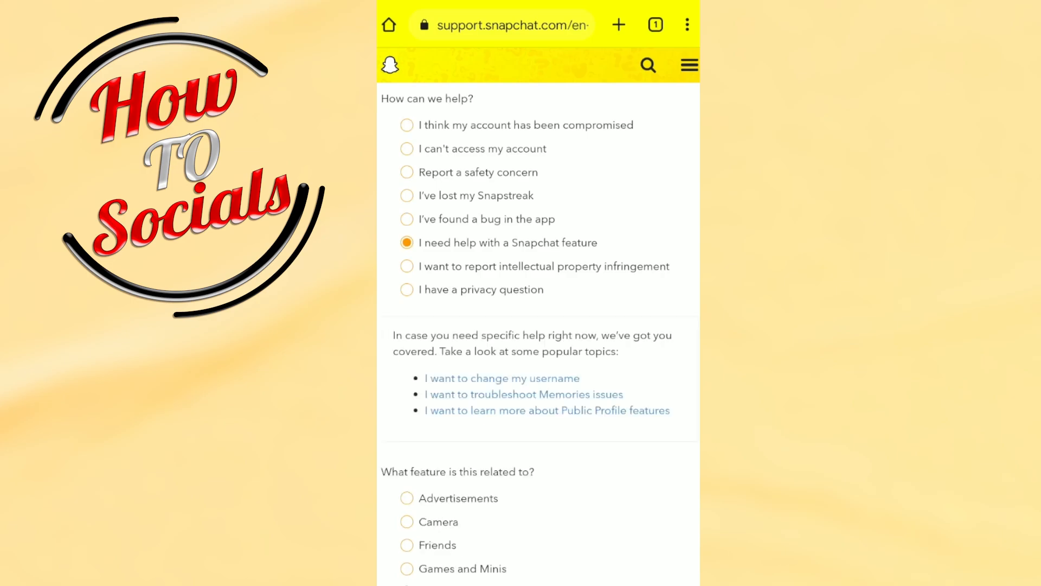
scroll(down, 3)
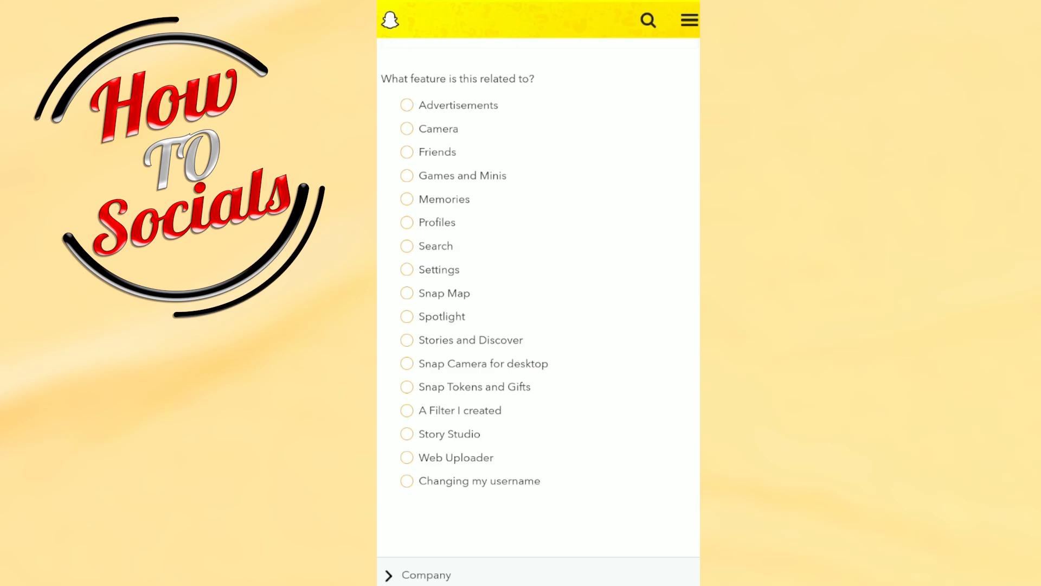
click(406, 269)
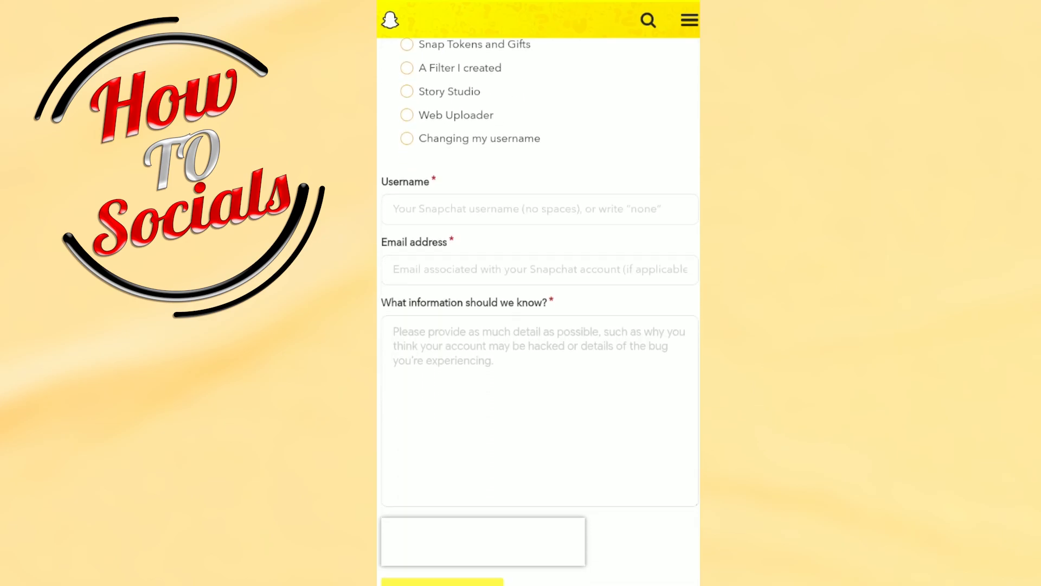
scroll(down, 3)
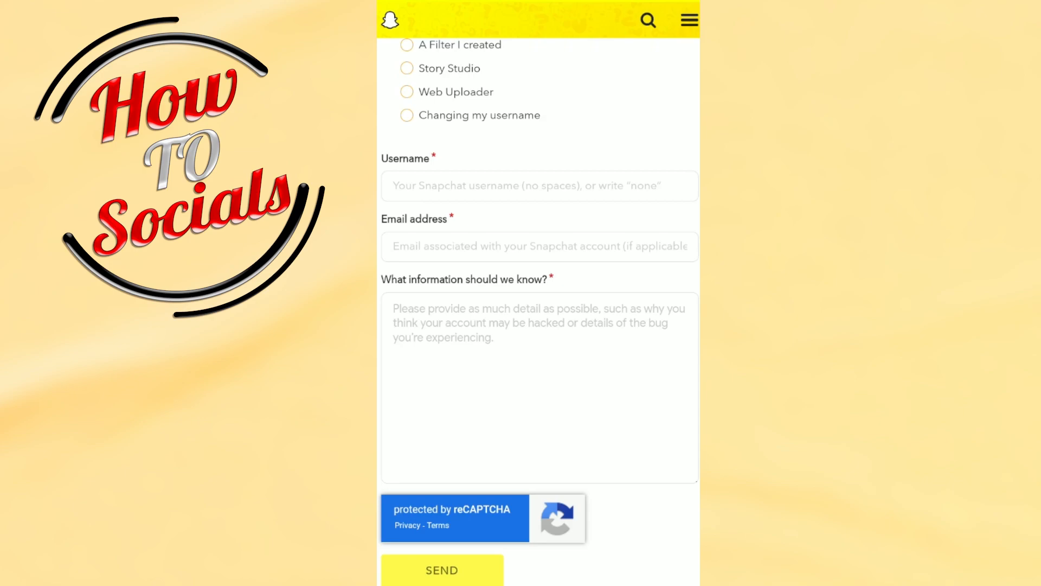
scroll(down, 3)
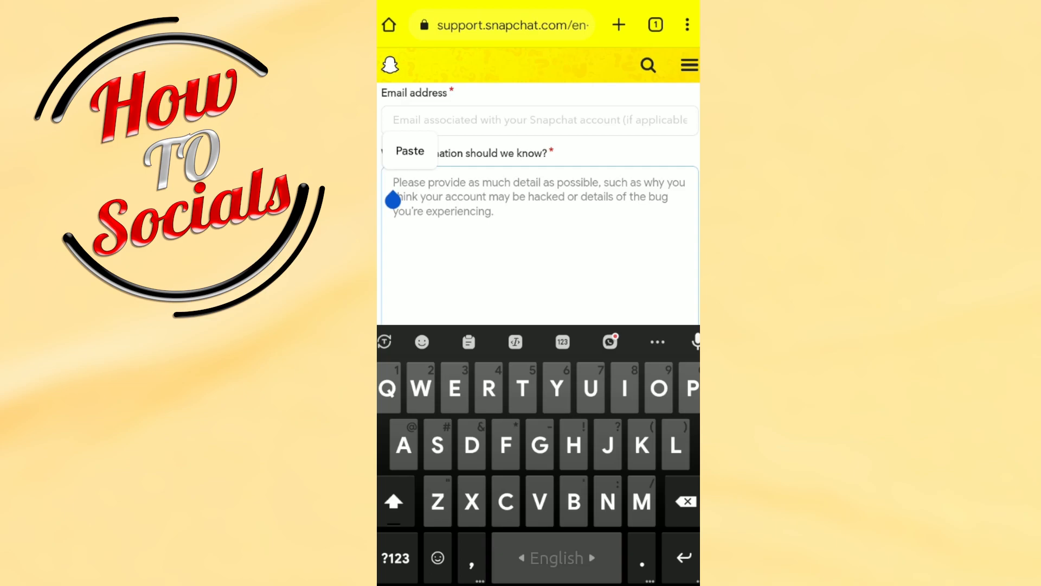
click(410, 151)
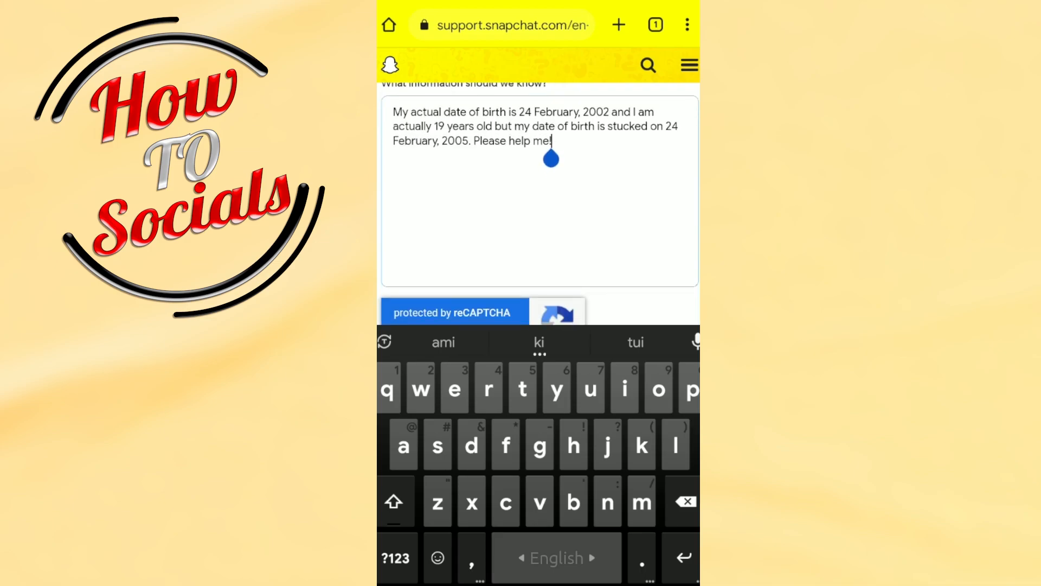
scroll(up, 3)
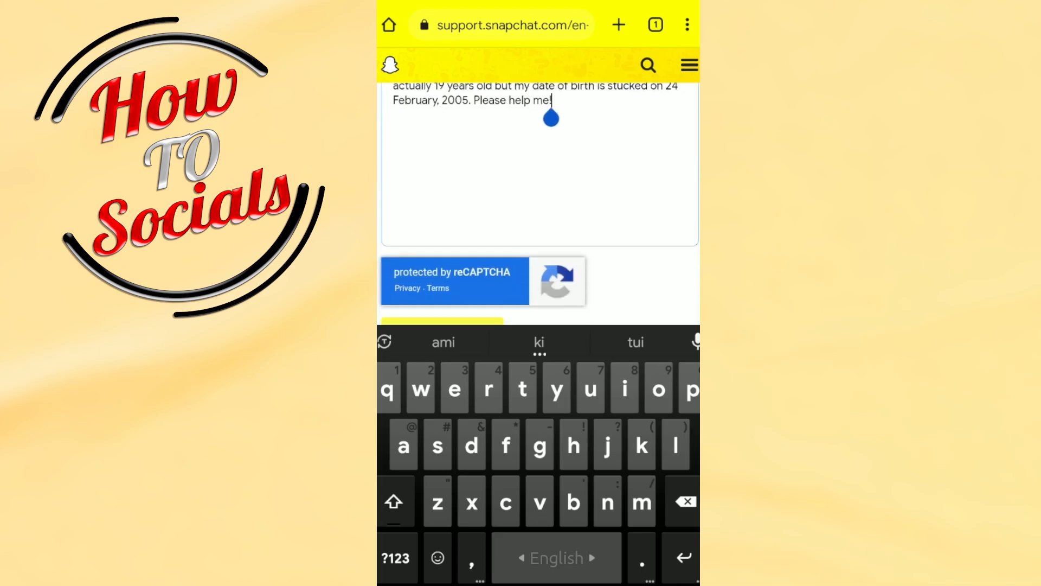